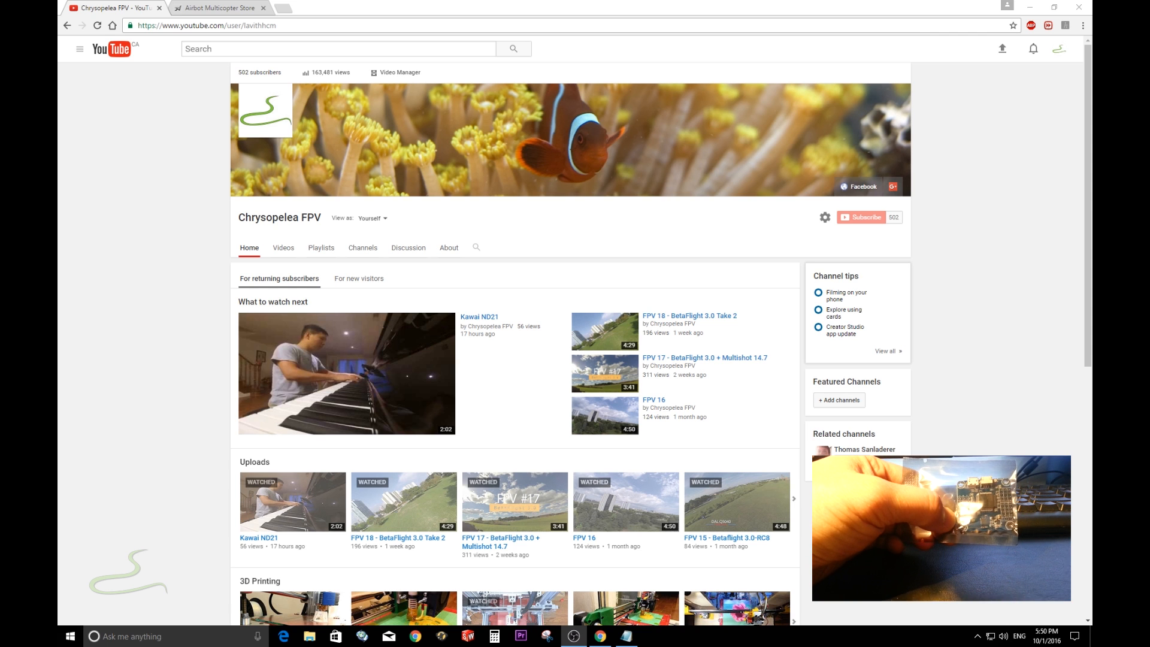
Show the Airbot store's Cleanflight / Baseflight flight controller listing and browse it
{"action": "left_click", "coordinate": [220, 8]}
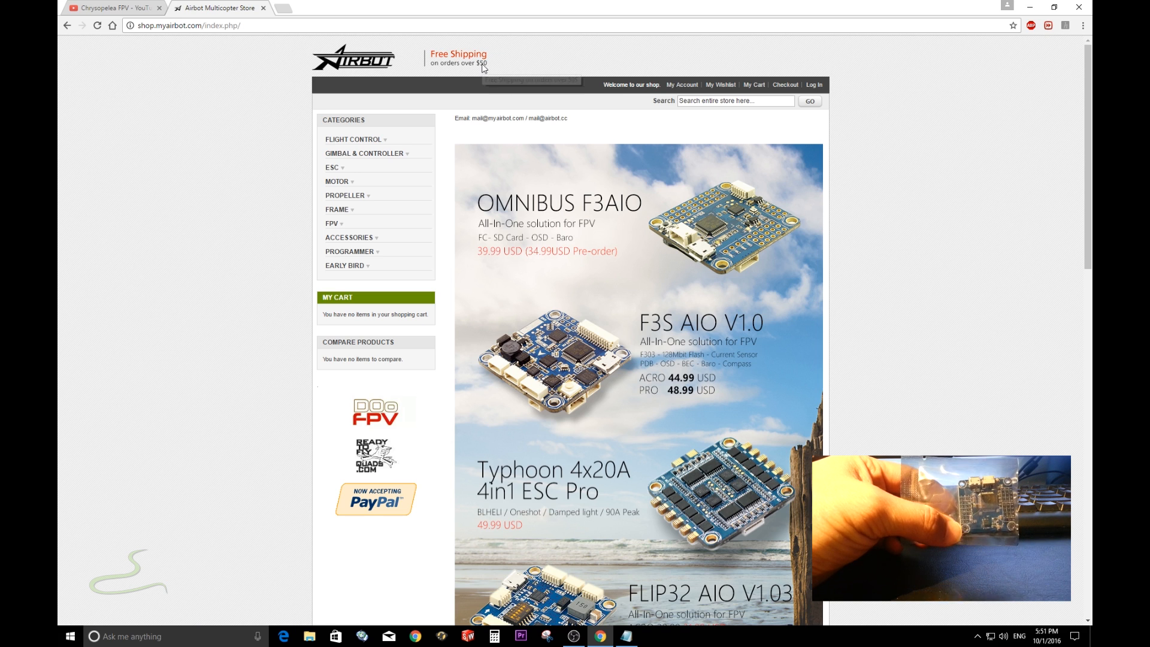
{"action": "mouse_move", "coordinate": [364, 139]}
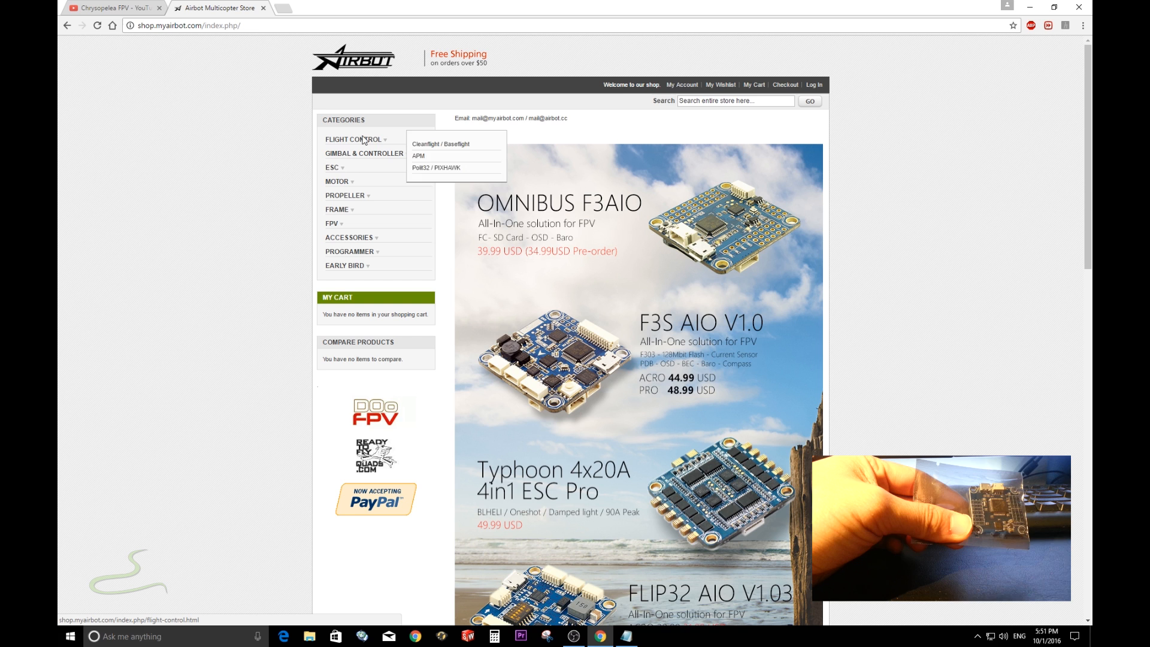
{"action": "left_click", "coordinate": [441, 144]}
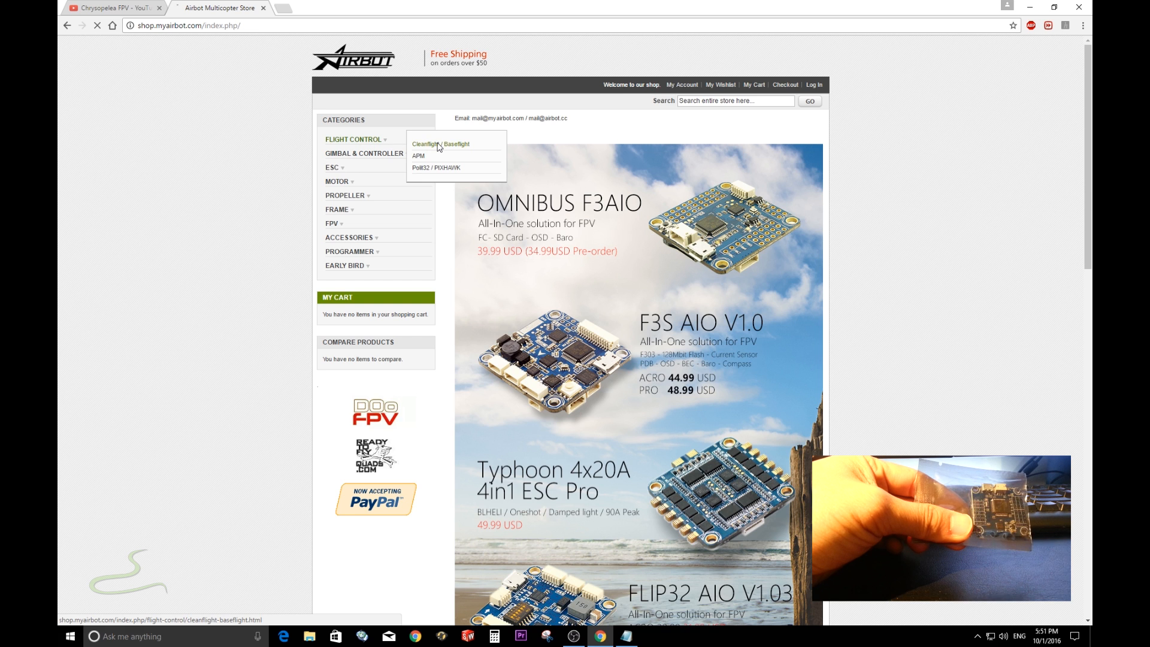
{"action": "left_click", "coordinate": [440, 143]}
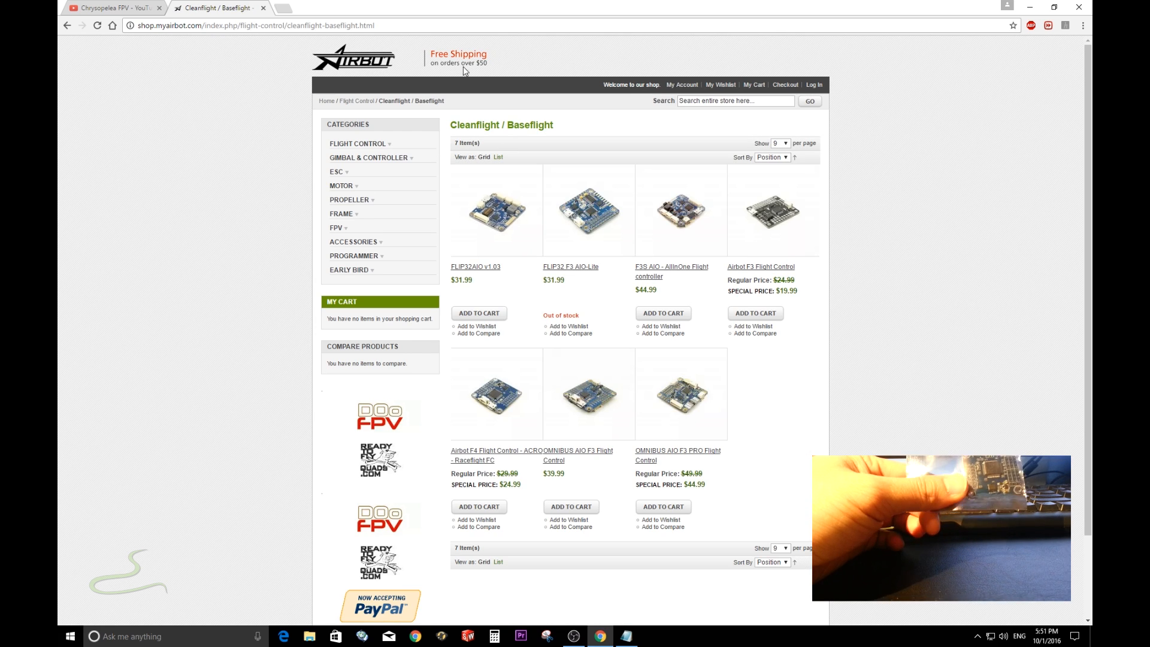
{"action": "scroll", "scroll_direction": "down", "scroll_amount": 3}
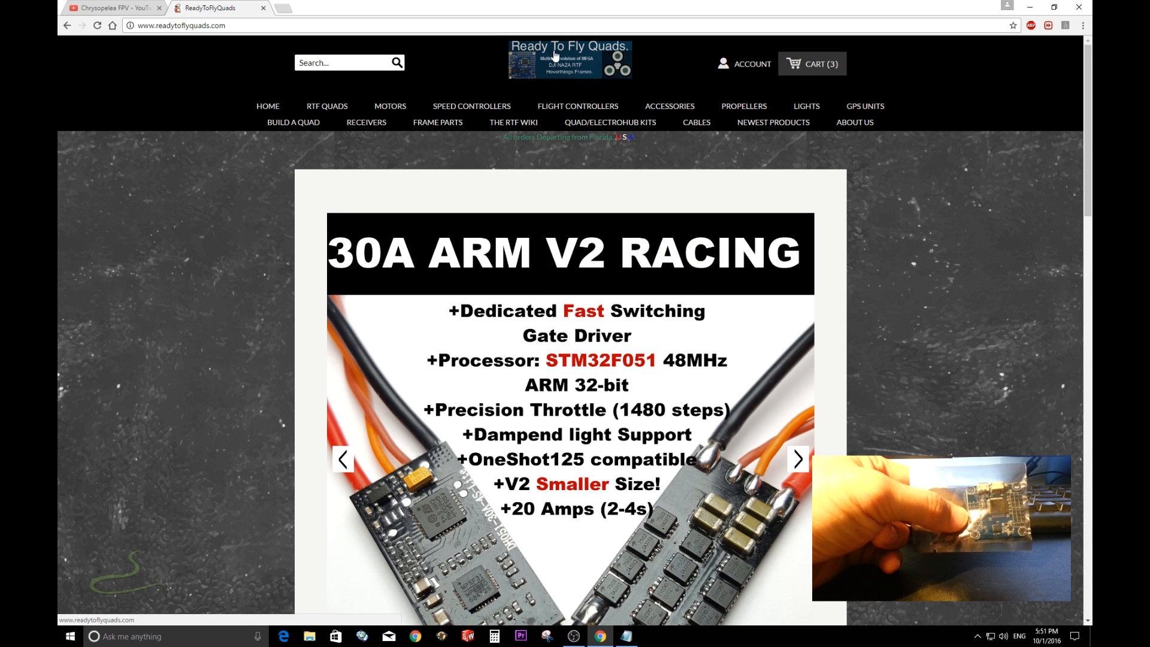
Reach the Flip32 F4 (Revo Pin Header Edition) page and read down to its RaceFlight install notes
{"action": "left_click", "coordinate": [798, 459]}
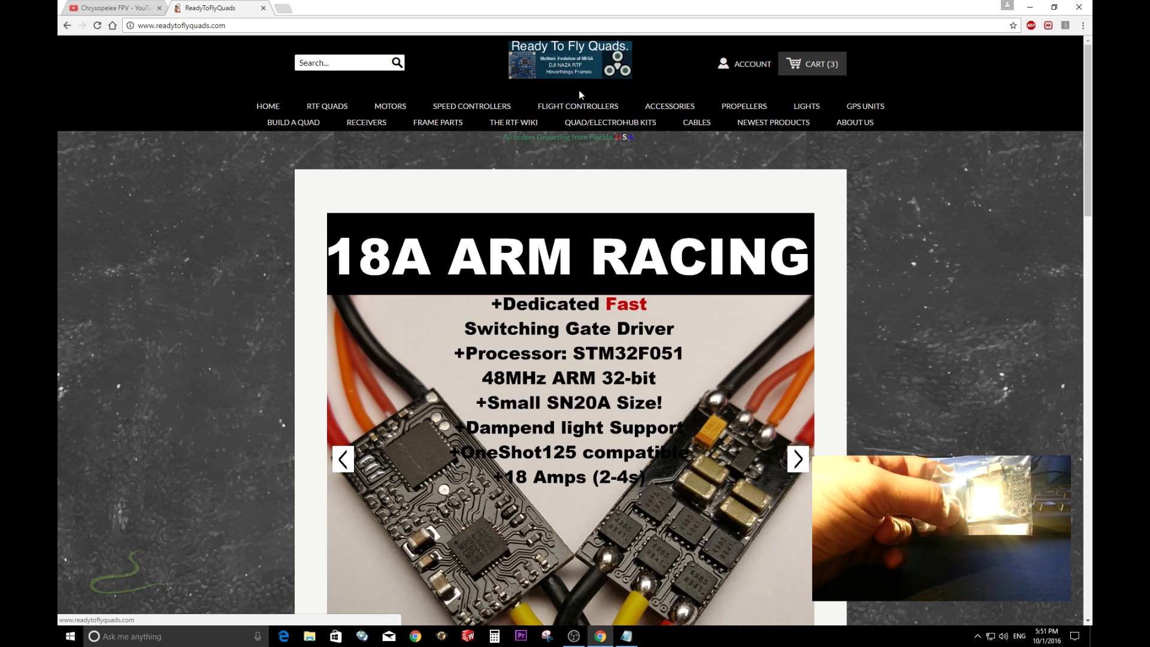
{"action": "left_click", "coordinate": [578, 105]}
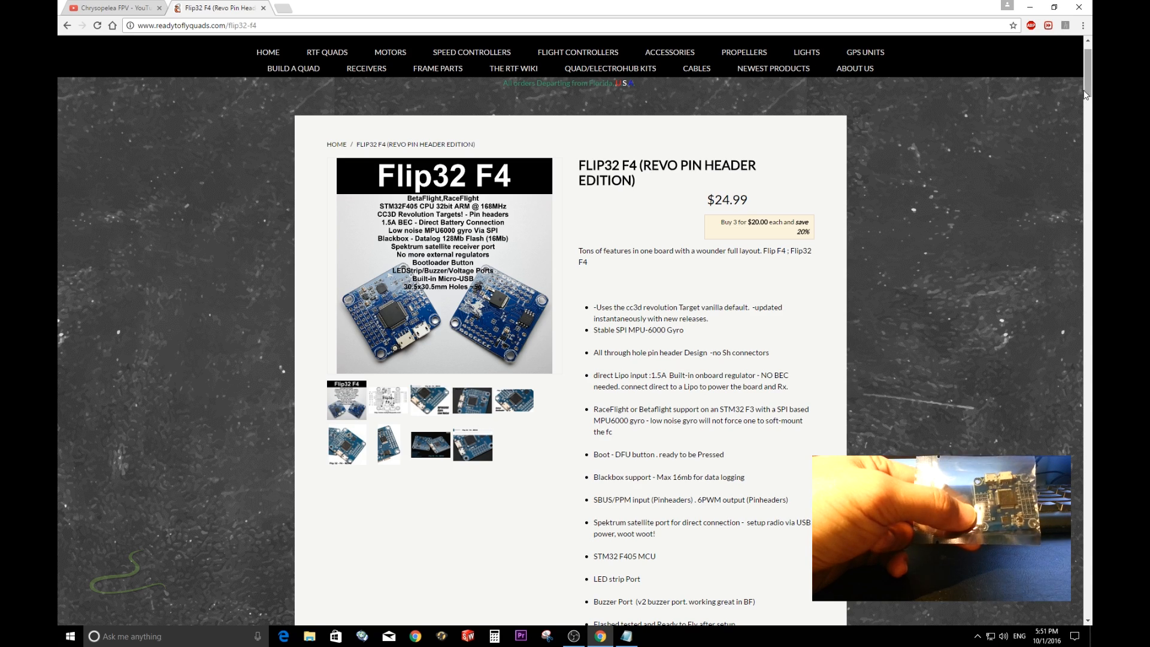
{"action": "scroll", "scroll_direction": "down", "scroll_amount": 3}
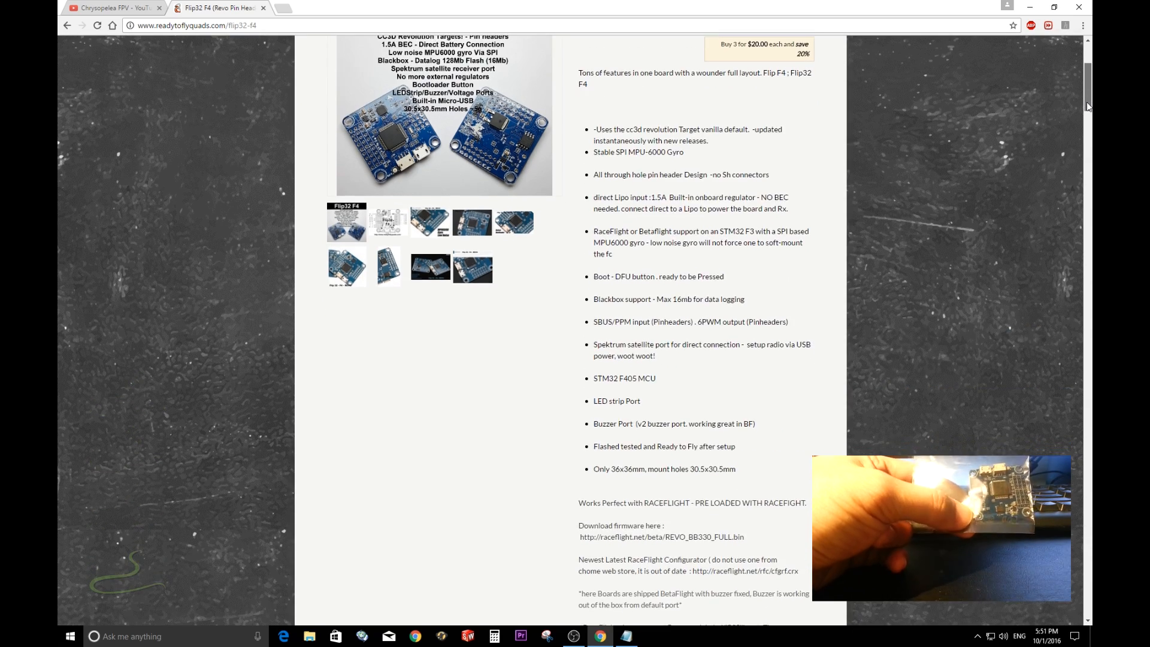
{"action": "scroll", "scroll_direction": "down", "scroll_amount": 3}
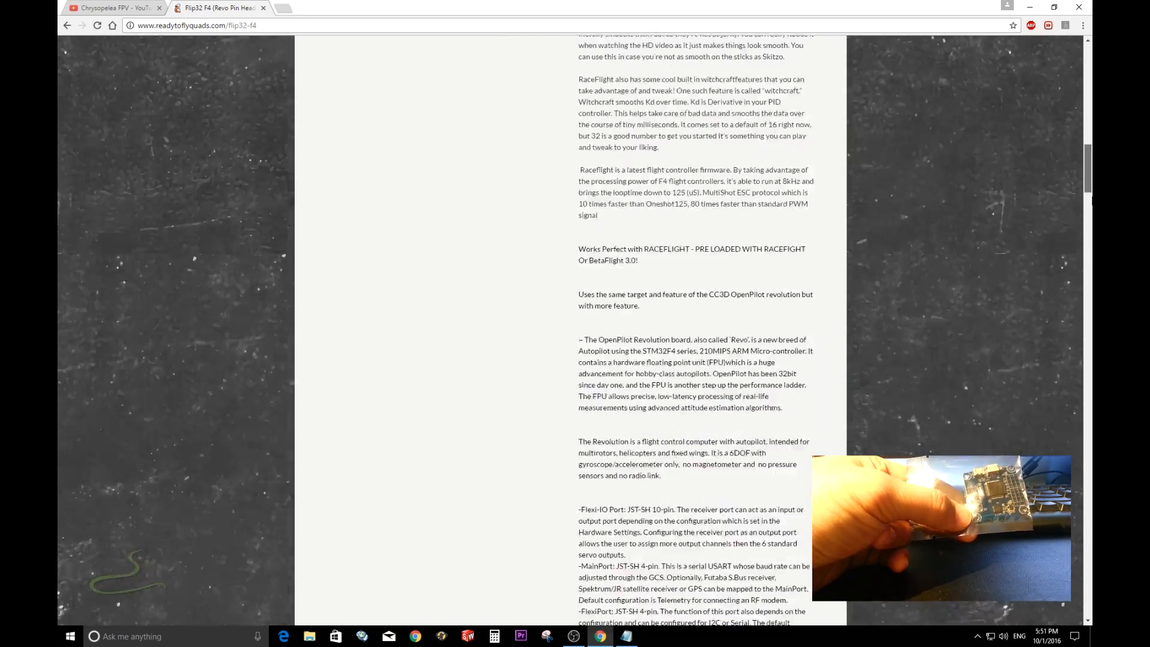
{"action": "scroll", "scroll_direction": "down", "scroll_amount": 3}
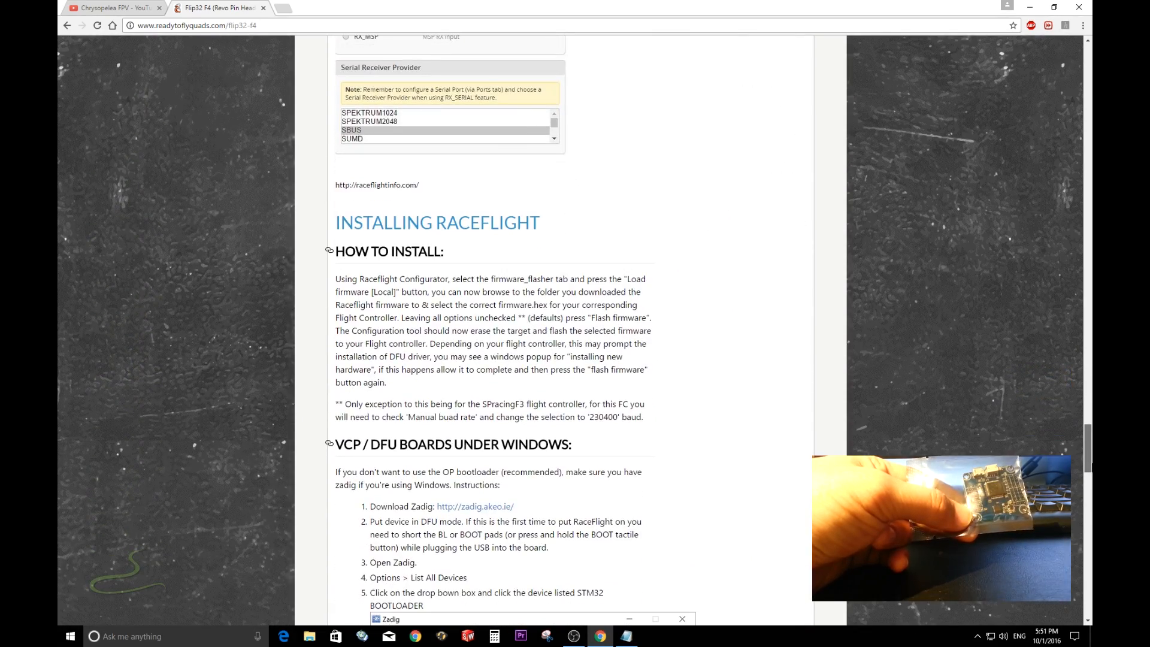
{"action": "mouse_move", "coordinate": [627, 238]}
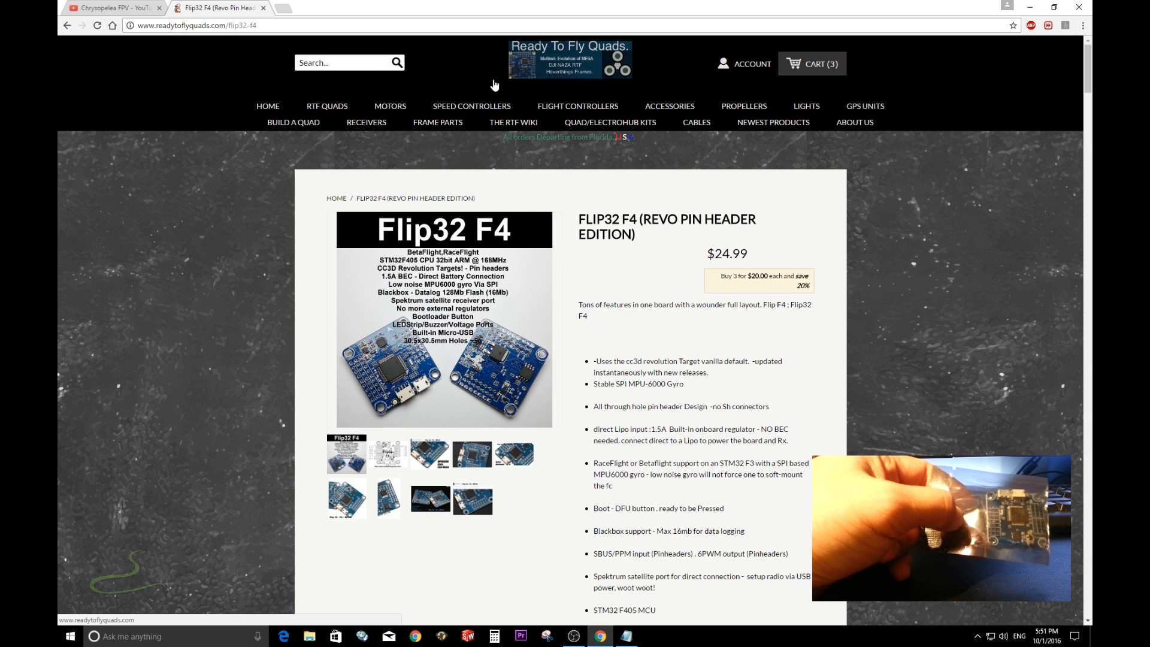
{"action": "mouse_move", "coordinate": [620, 356]}
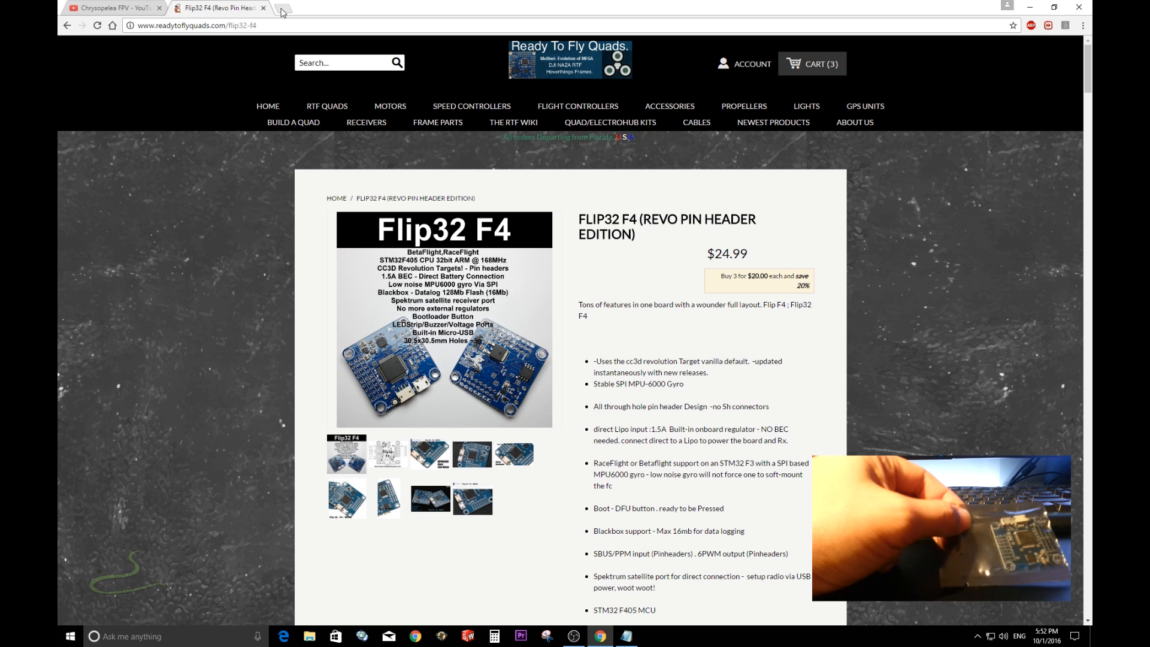
Search Banggood in a new tab for an F4 flight controller and reach the CC3D REVO F4 page
{"action": "left_click", "coordinate": [286, 11]}
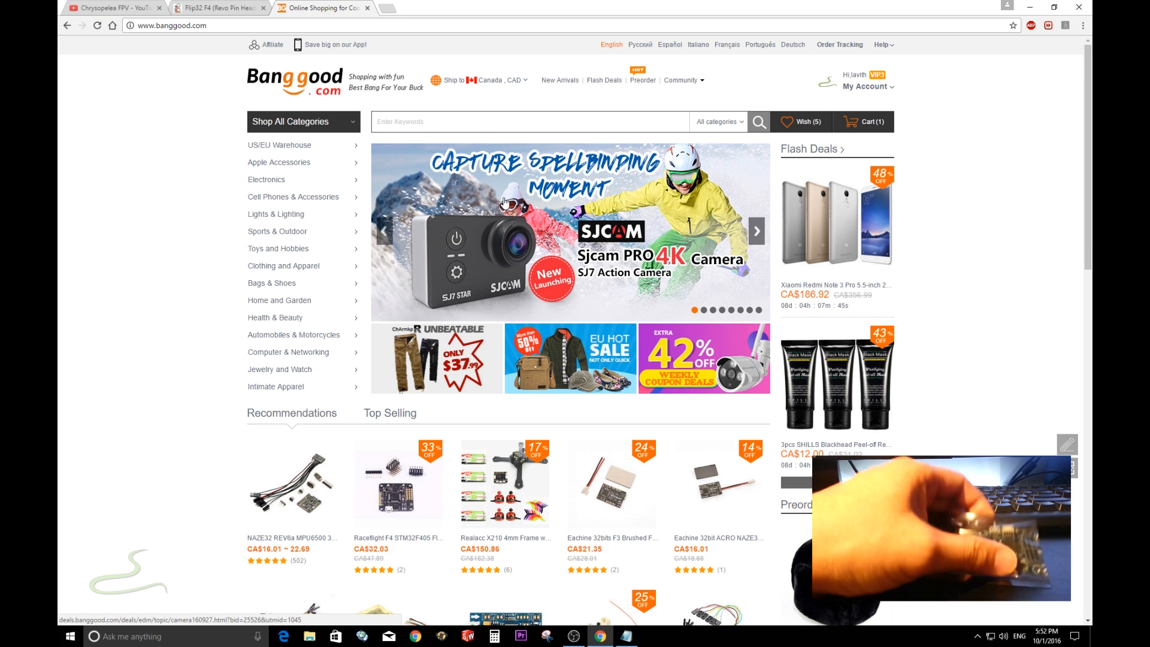
{"action": "type", "text": "f"}
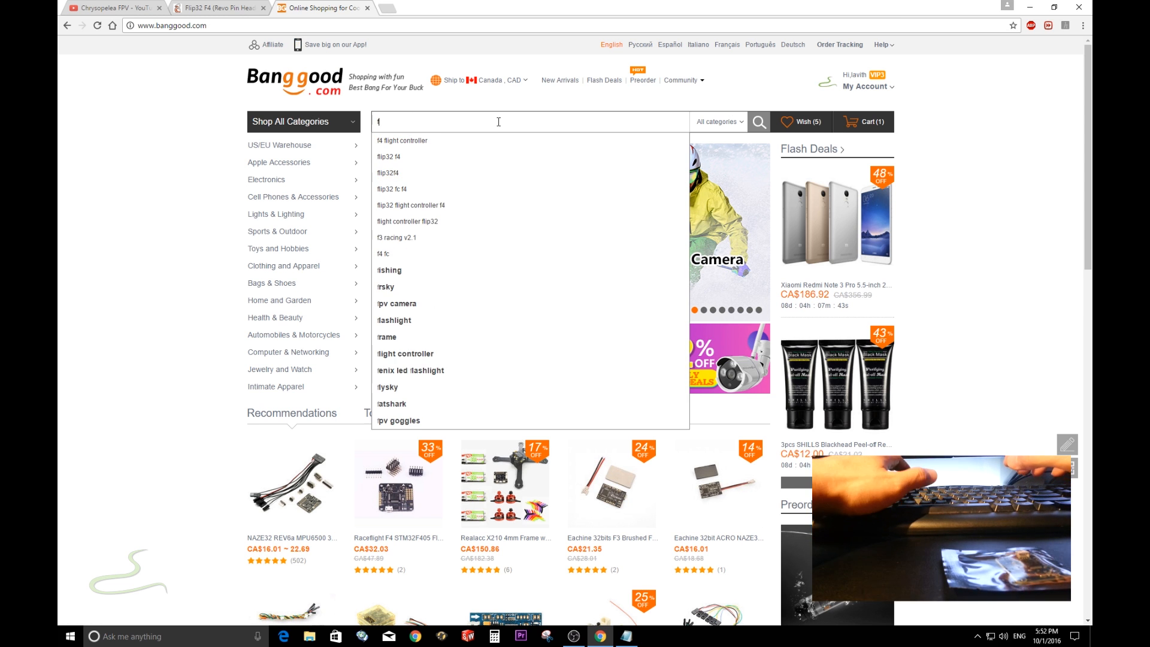
{"action": "left_click", "coordinate": [401, 140]}
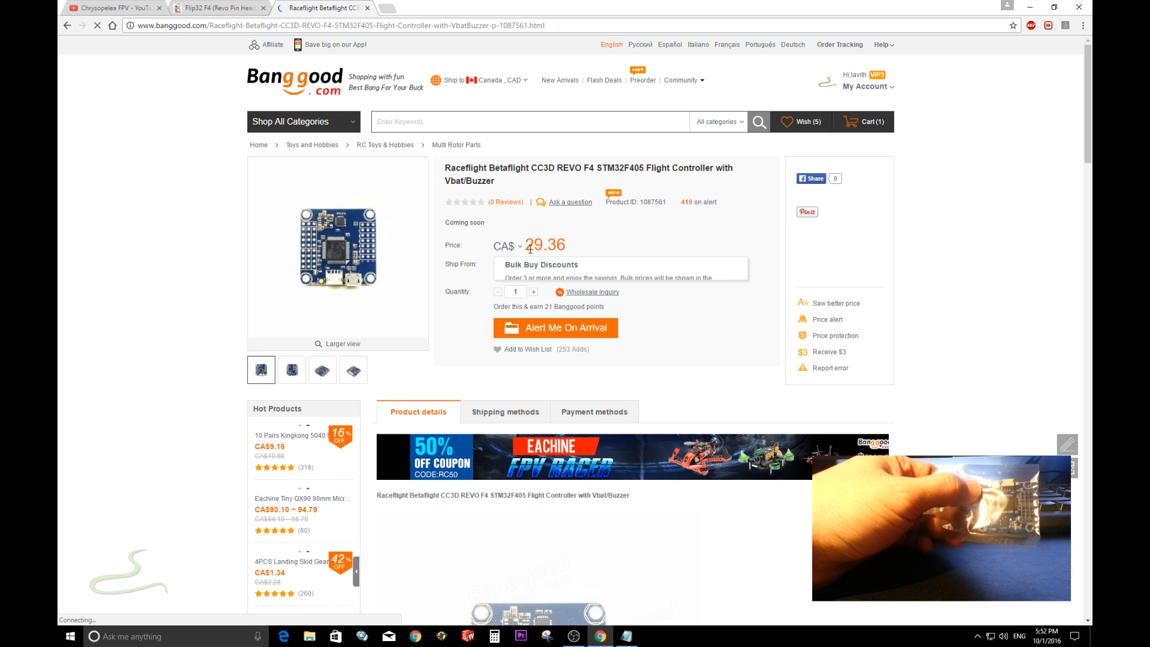
Compare the REVO F4 price in US dollars, then return to Canadian dollars (CA$29.36)
{"action": "left_click", "coordinate": [518, 246]}
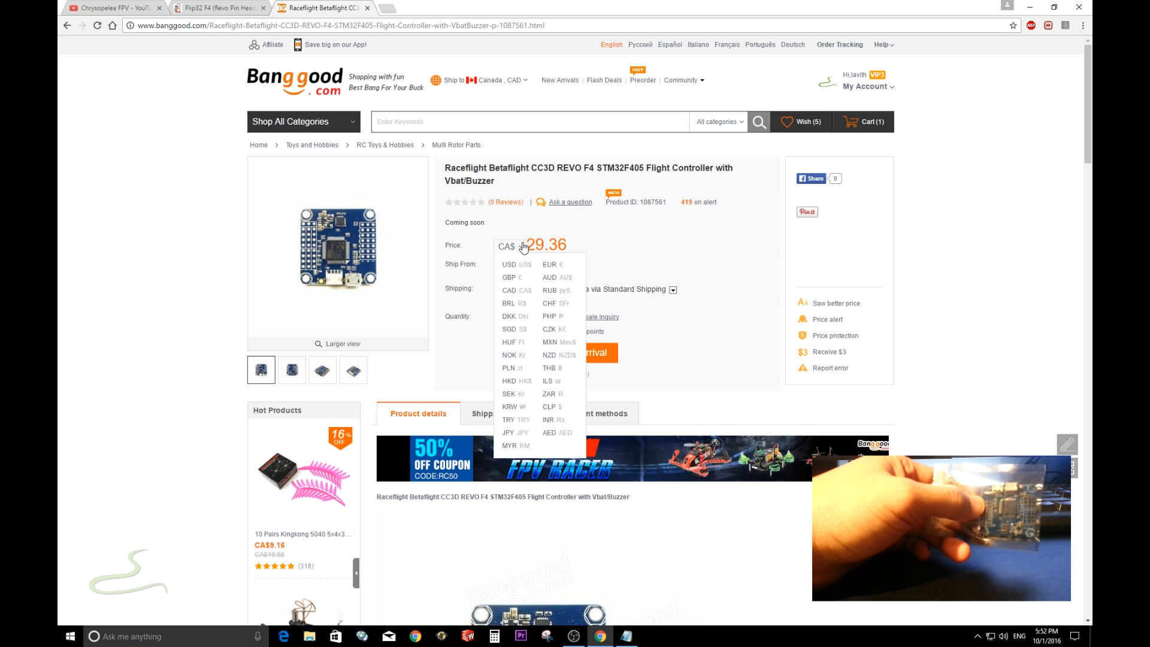
{"action": "left_click", "coordinate": [508, 264]}
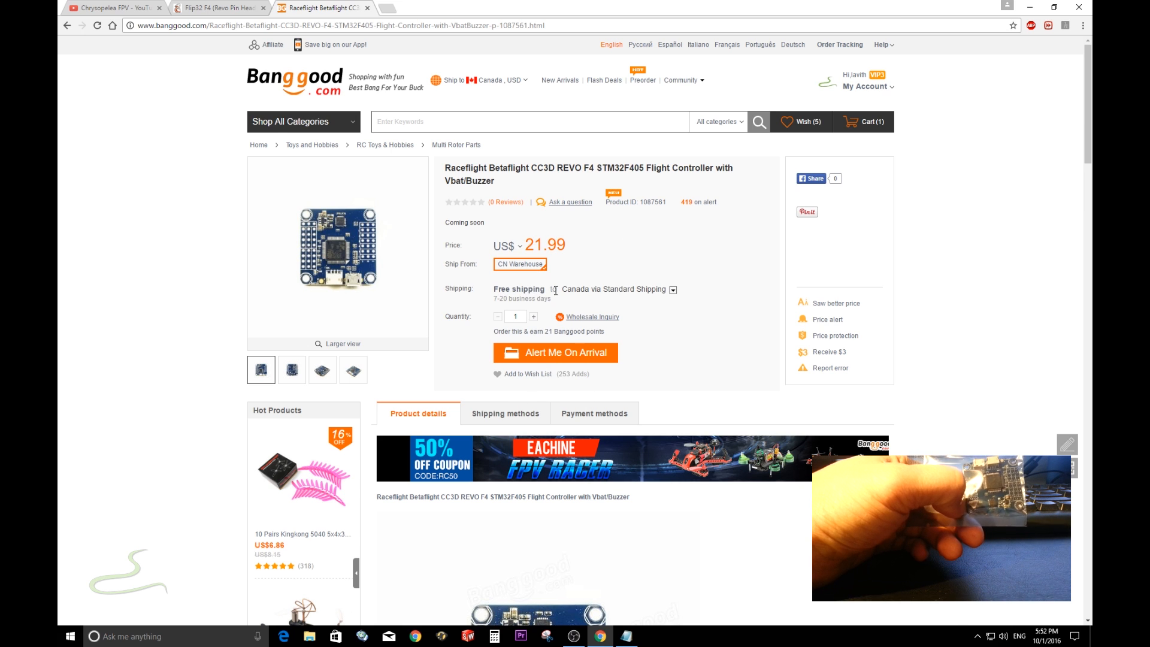
{"action": "left_click", "coordinate": [505, 246]}
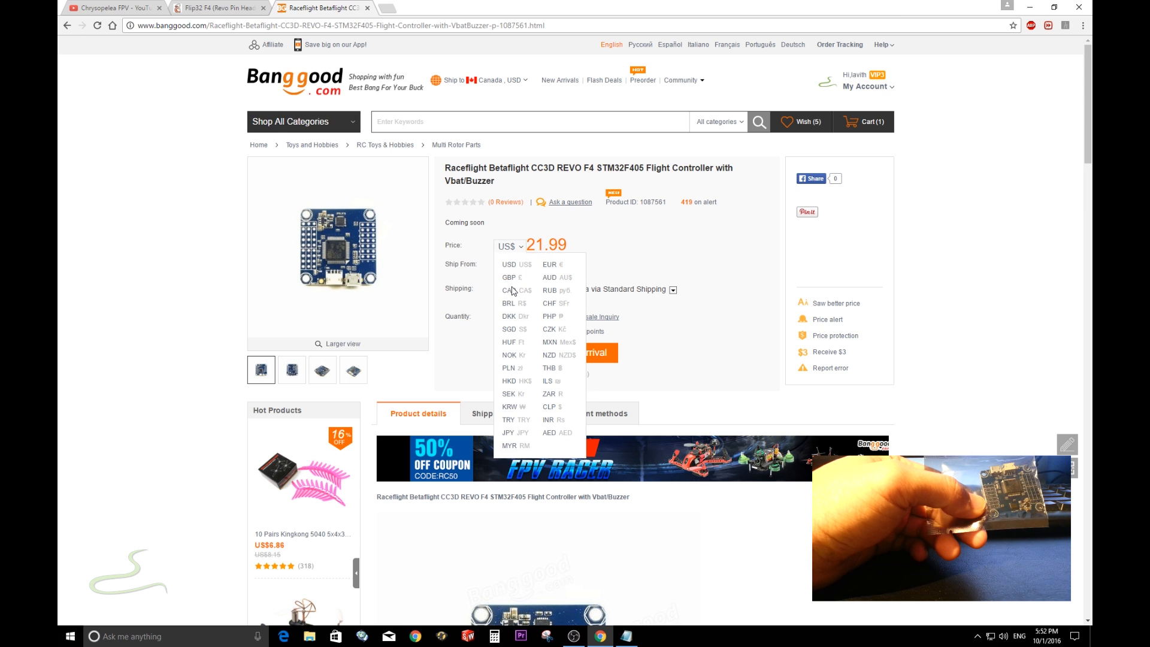
{"action": "left_click", "coordinate": [509, 290]}
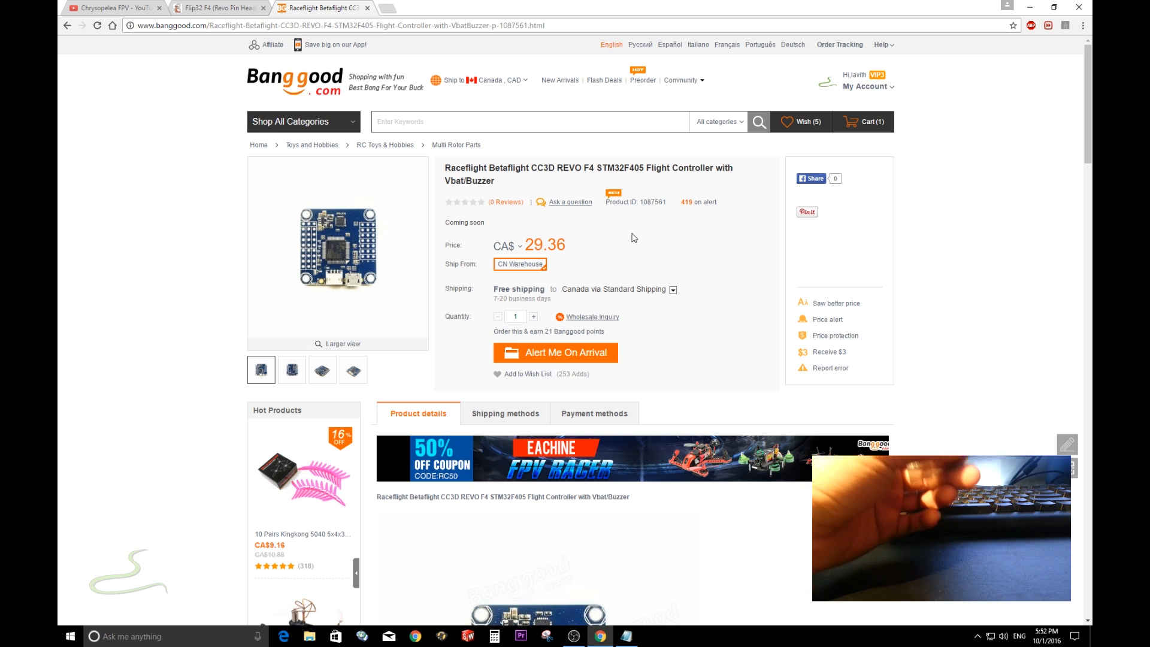
{"action": "mouse_move", "coordinate": [612, 256]}
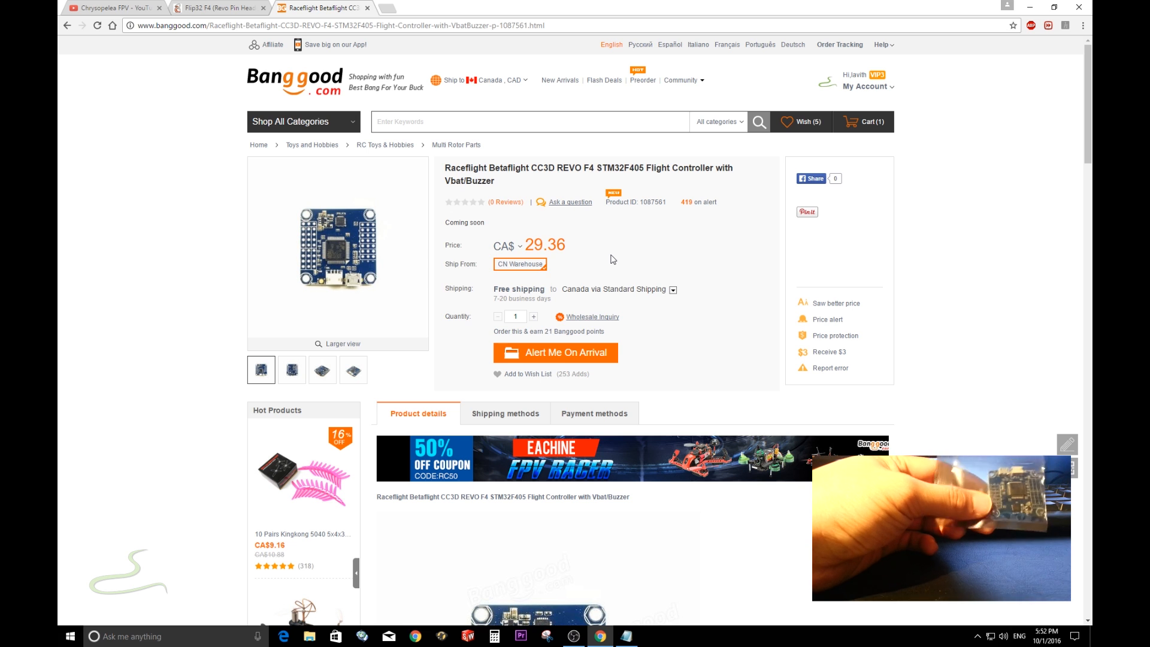
{"action": "mouse_move", "coordinate": [606, 263]}
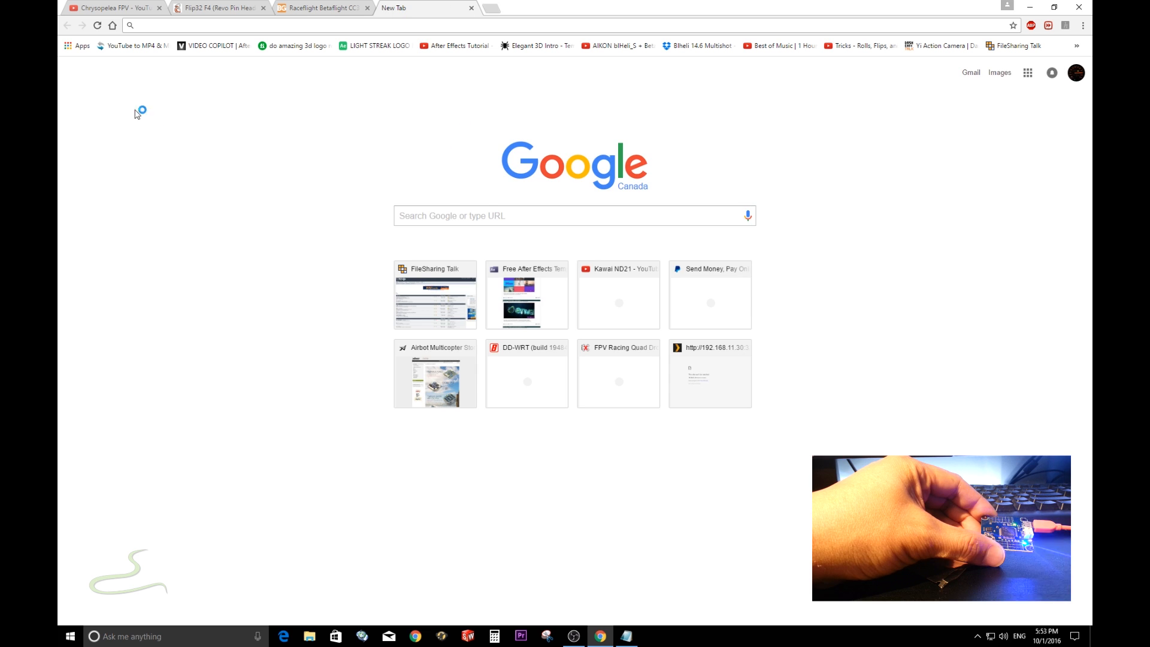
{"action": "mouse_move", "coordinate": [74, 45]}
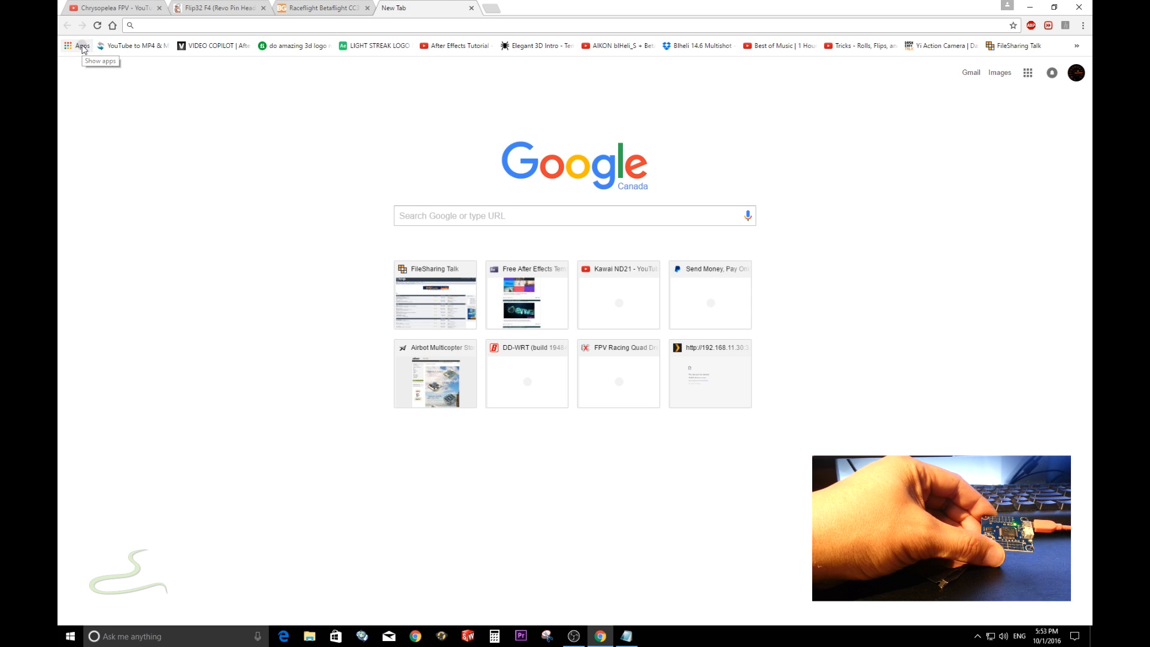
Show Chrome's installed browser apps from the bookmarks bar
{"action": "left_click", "coordinate": [78, 45]}
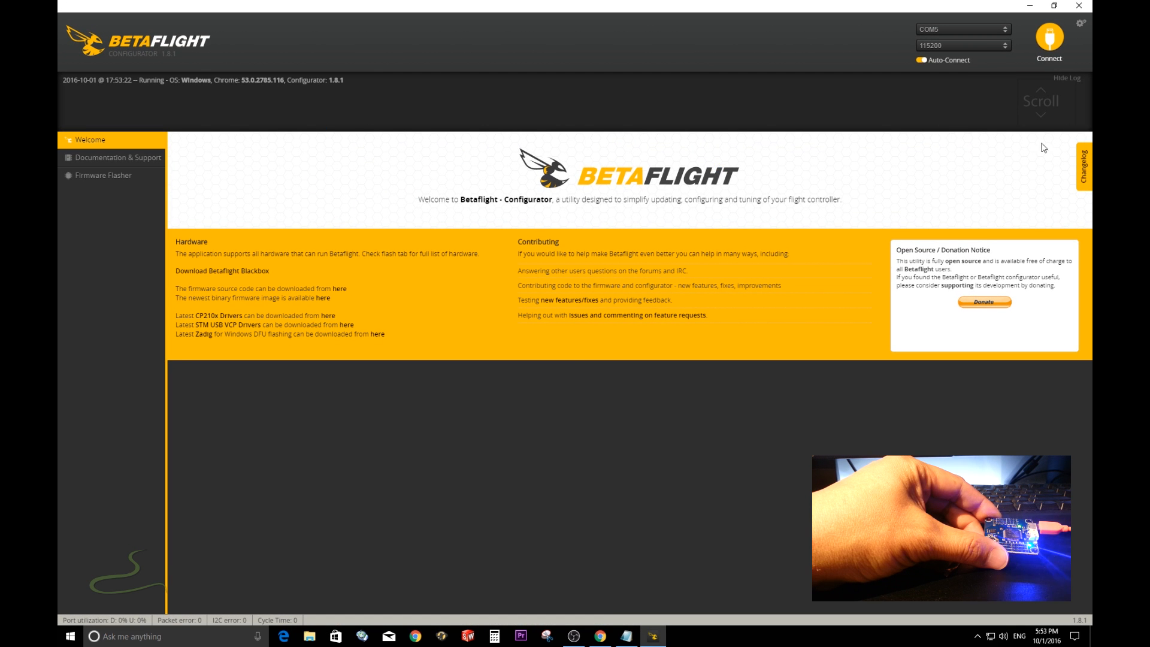
Attempt a COM5 connection at 115200; the log reports the serial port could not open
{"action": "left_click", "coordinate": [1049, 37]}
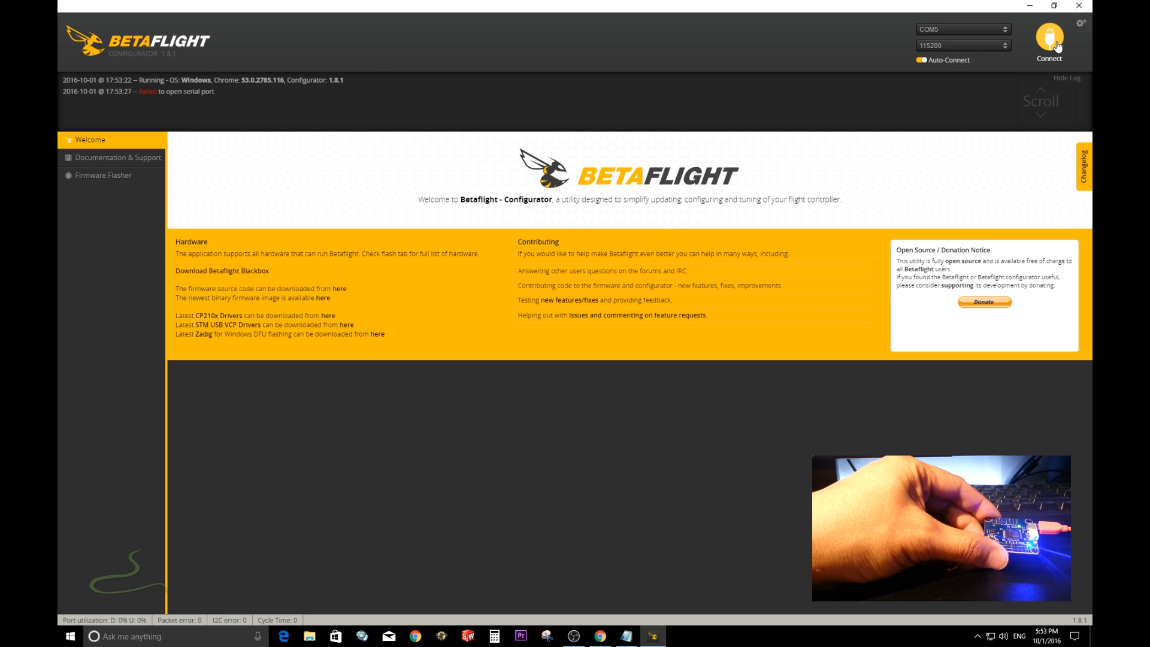
{"action": "mouse_move", "coordinate": [171, 111]}
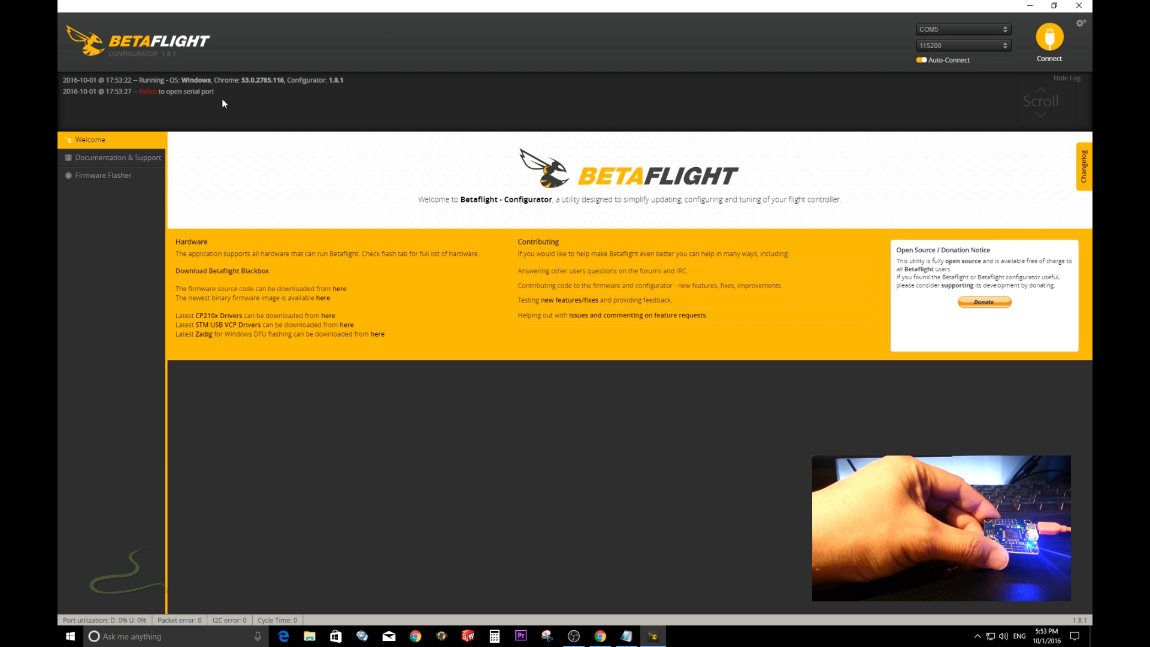
{"action": "mouse_move", "coordinate": [794, 87]}
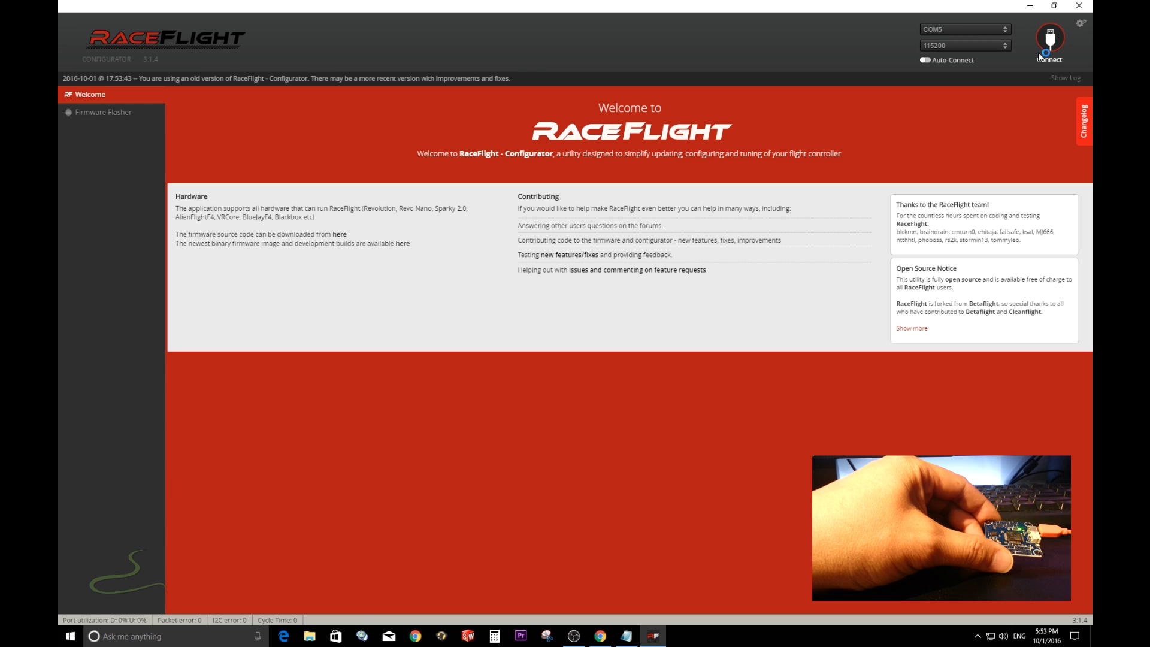
Retry the COM5 connection in RaceFlight Configurator; the serial port again fails to open
{"action": "left_click", "coordinate": [1048, 37]}
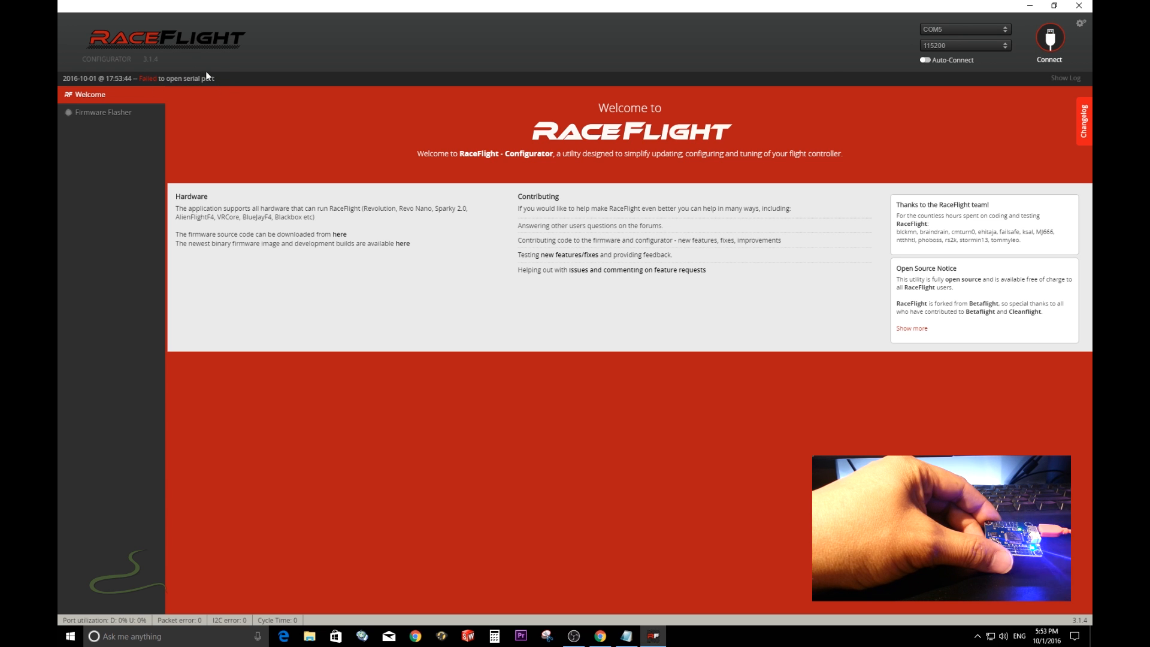
{"action": "mouse_move", "coordinate": [193, 93]}
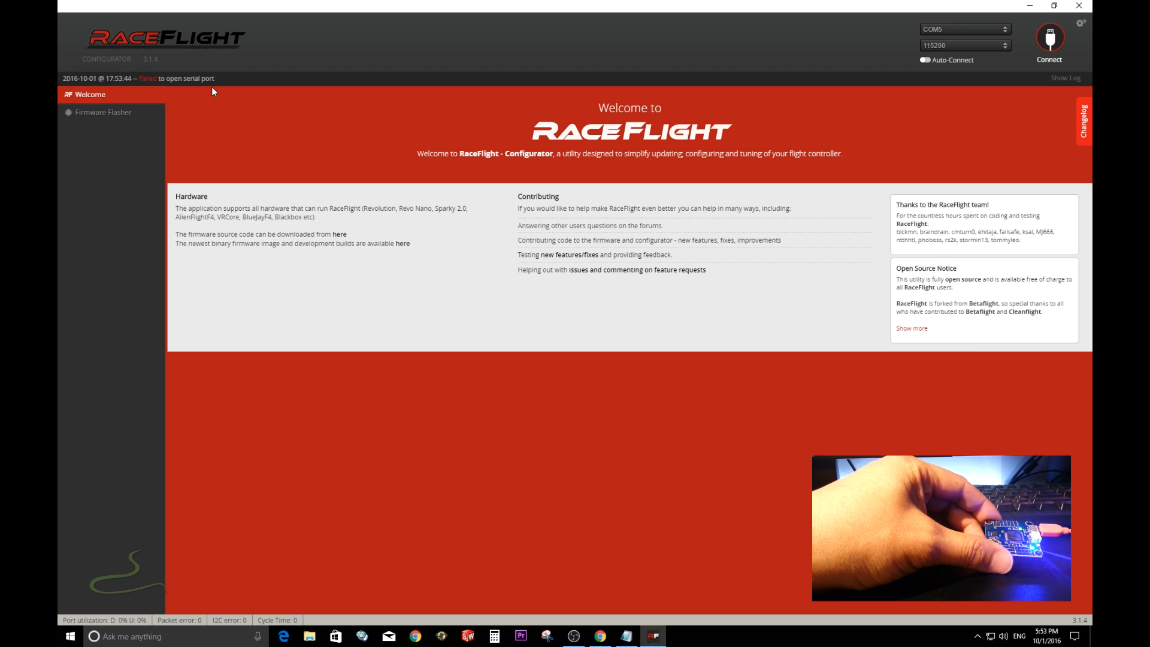
{"action": "mouse_move", "coordinate": [108, 116]}
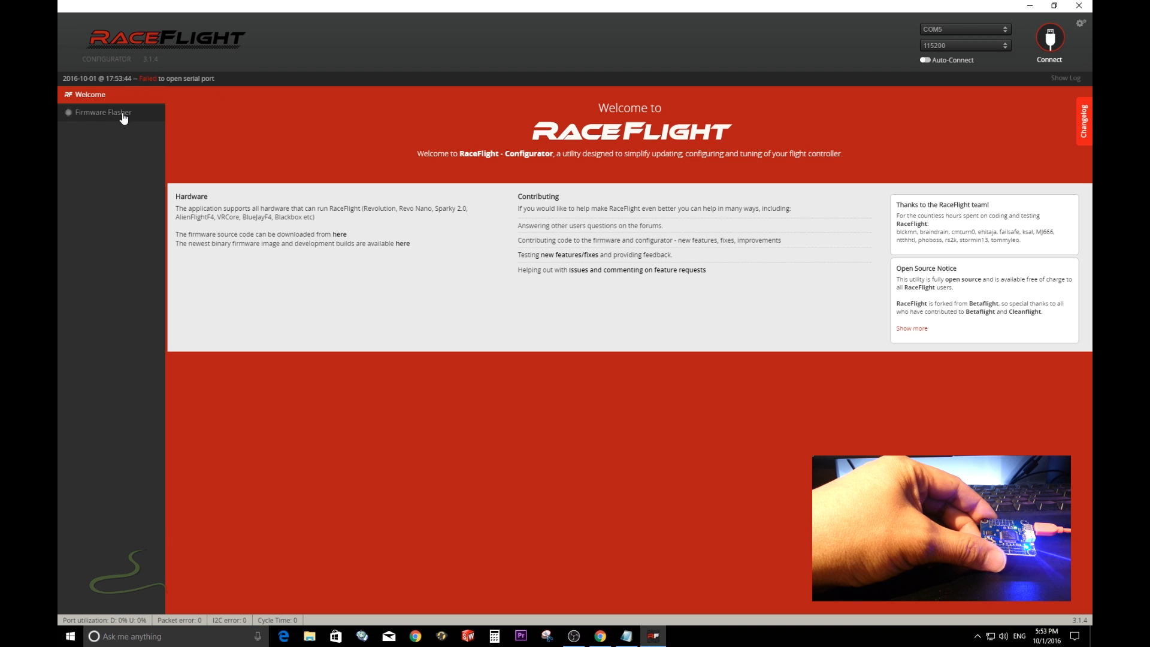